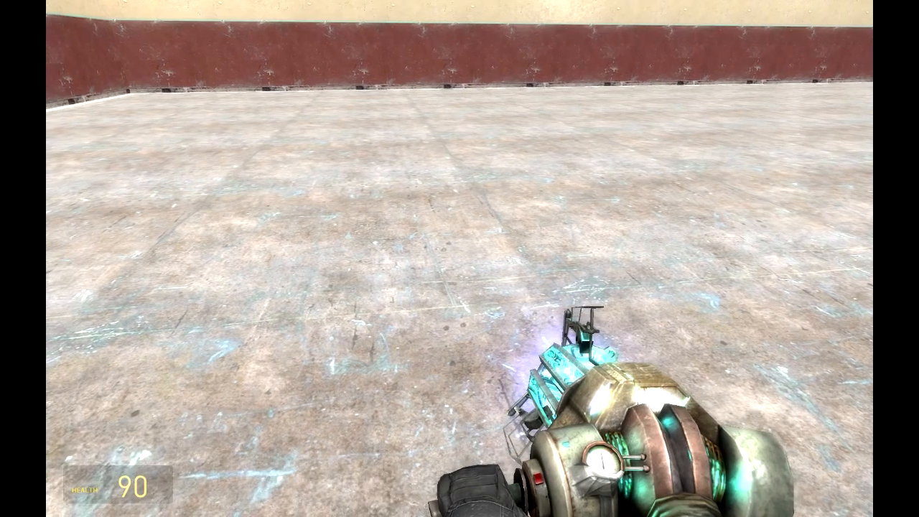
- Spawn two cinder blocks and a blue plate prop from the props list
key("q")
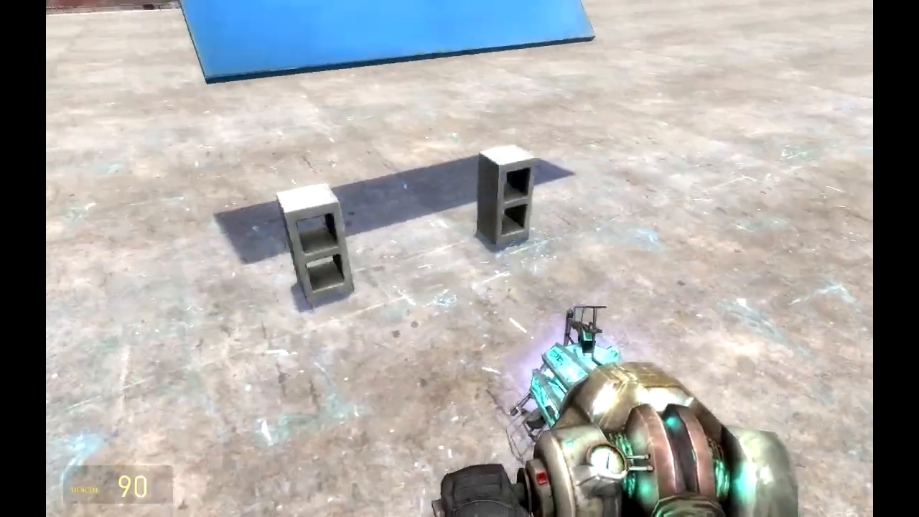
- Select the Wire Hydraulic tool and place a hydraulic controller on the blue plate
key("q")
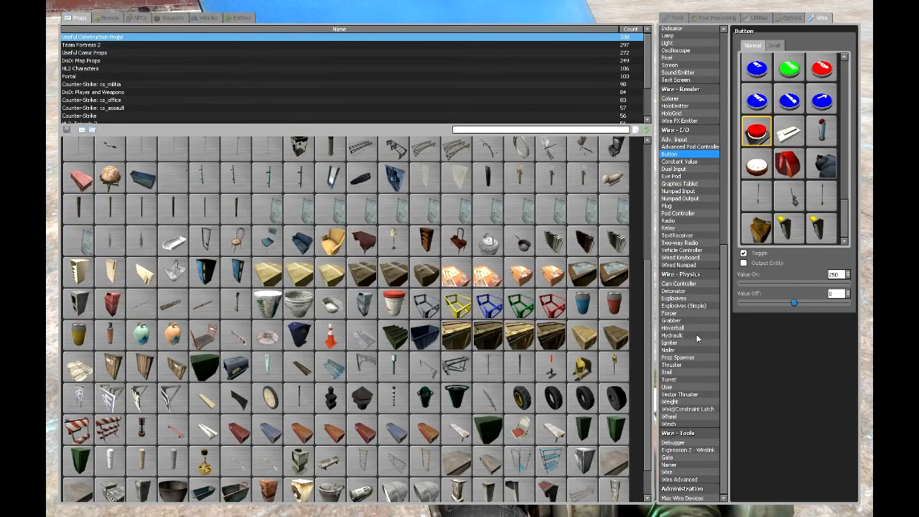
left_click(672, 335)
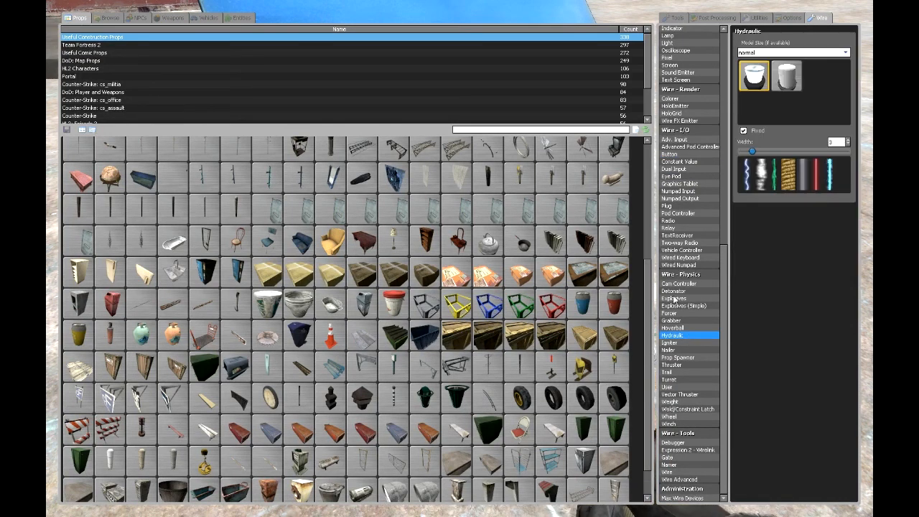
mouse_move(692, 280)
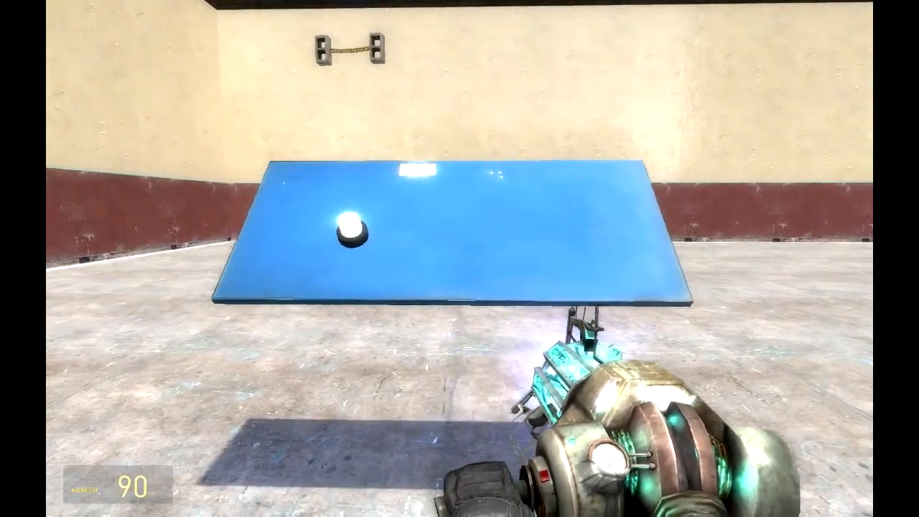
- Place a red Wire button on the blue plate beside the hydraulic controller
key("q")
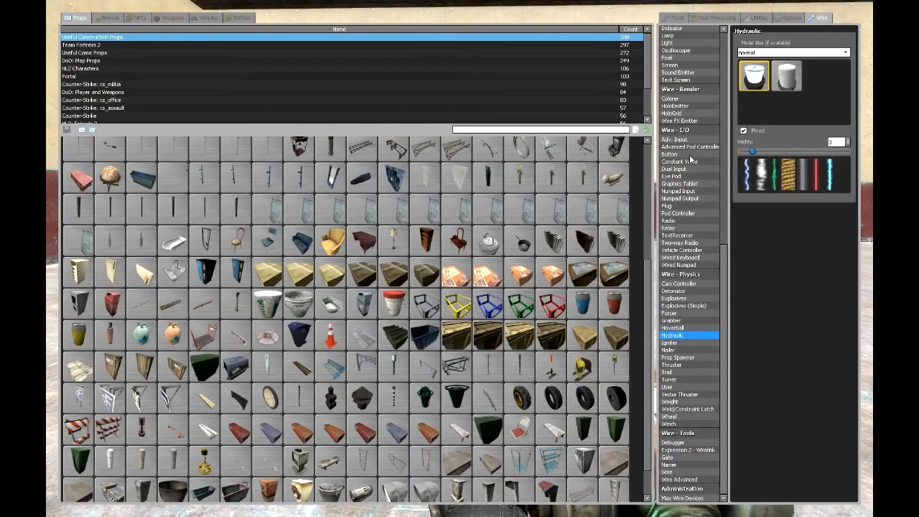
left_click(669, 154)
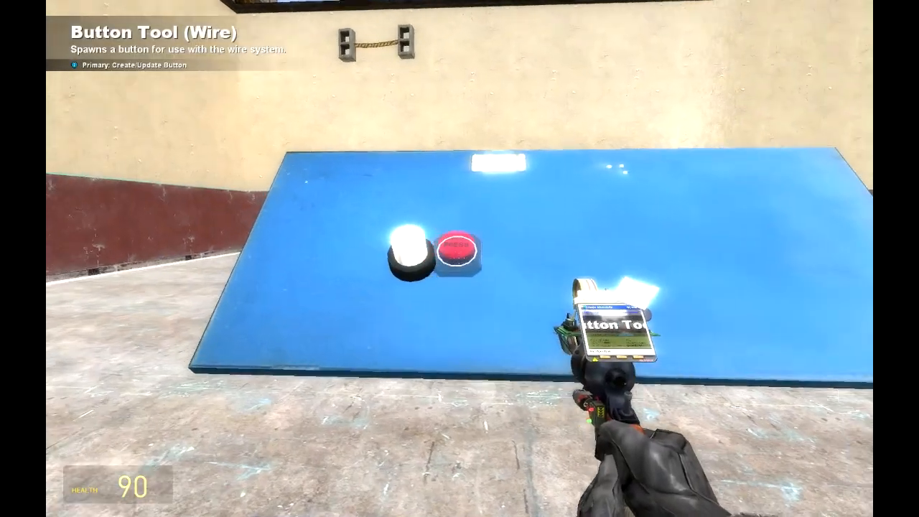
left_click(457, 252)
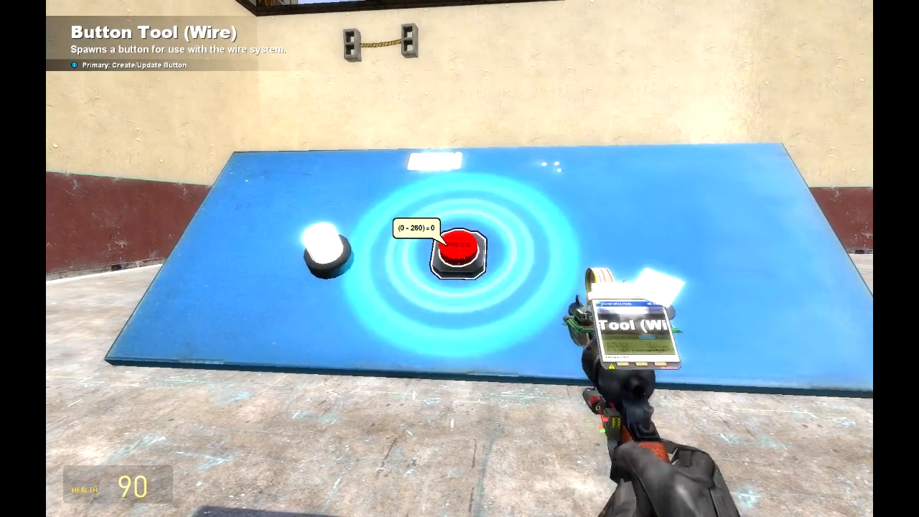
key("q")
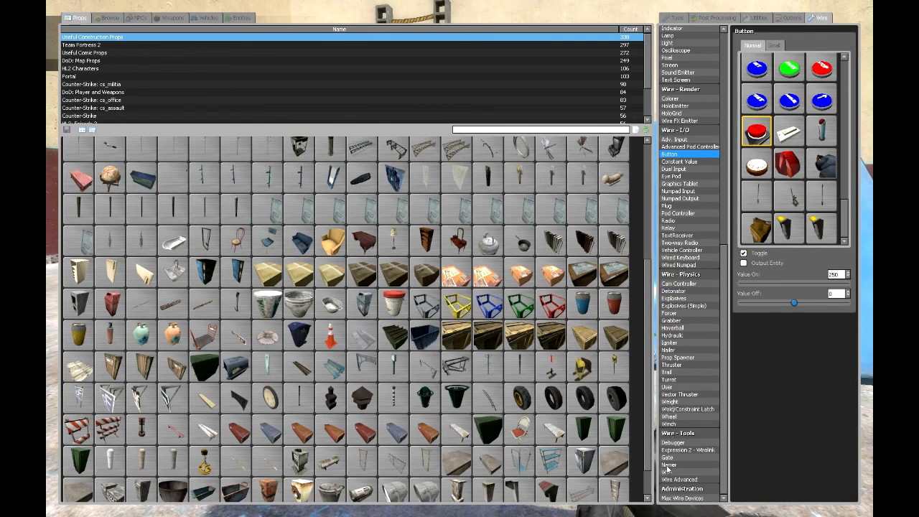
- Wire the red button to the hydraulic controller with the Wiring tool
left_click(672, 471)
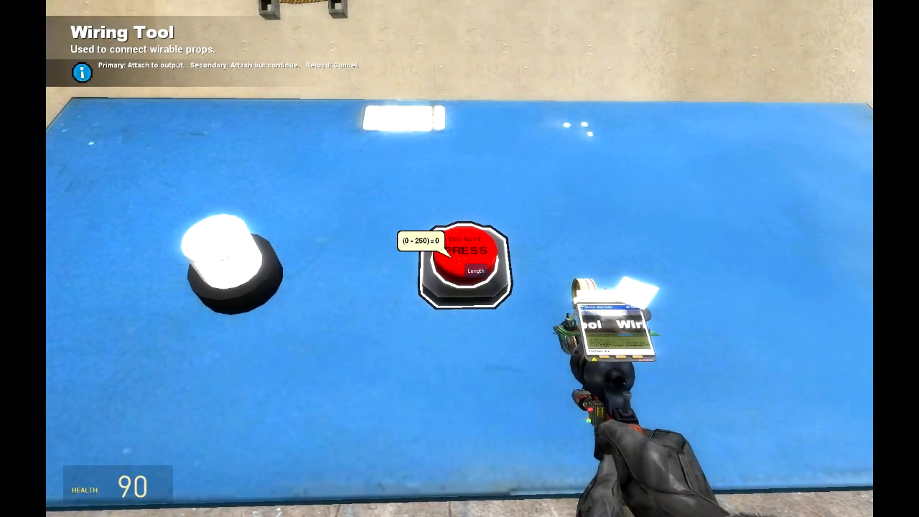
left_click(462, 259)
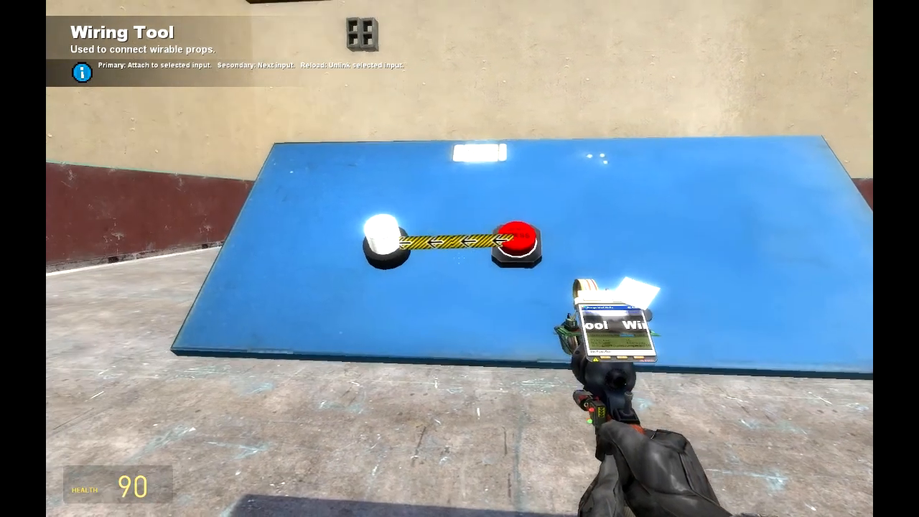
key("q")
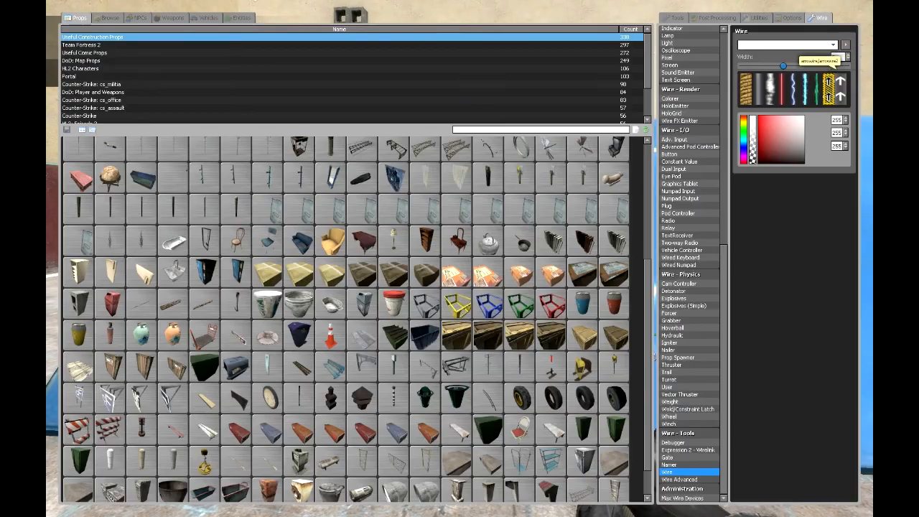